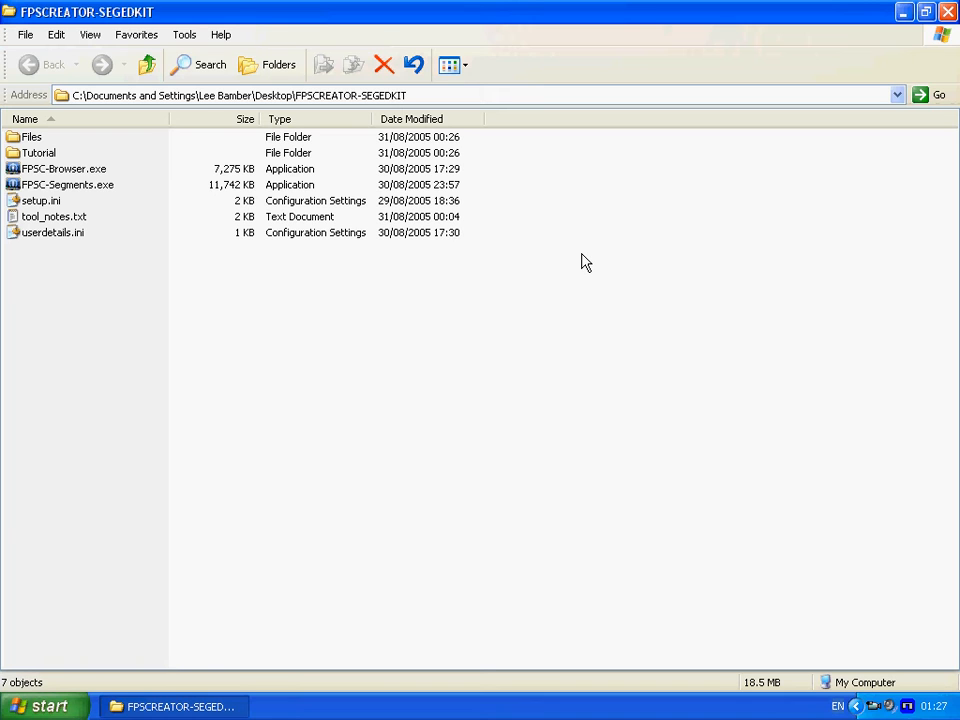
{"action": "mouse_move", "coordinate": [82, 276]}
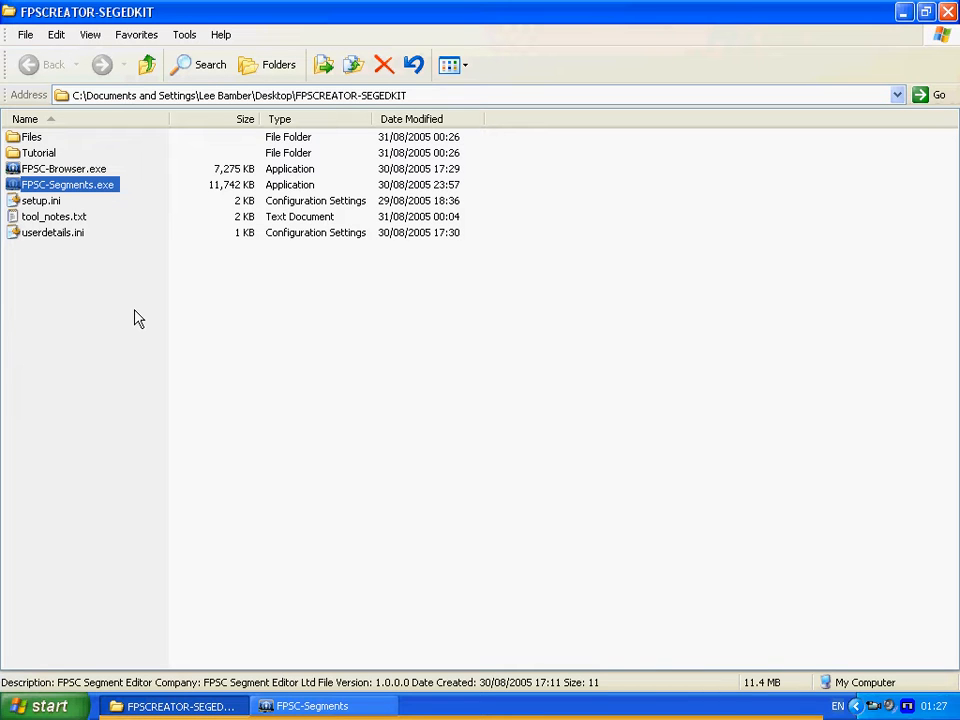
Launch the Segment Editor and open the mesh browser to add a mesh
{"action": "double_click", "coordinate": [64, 184]}
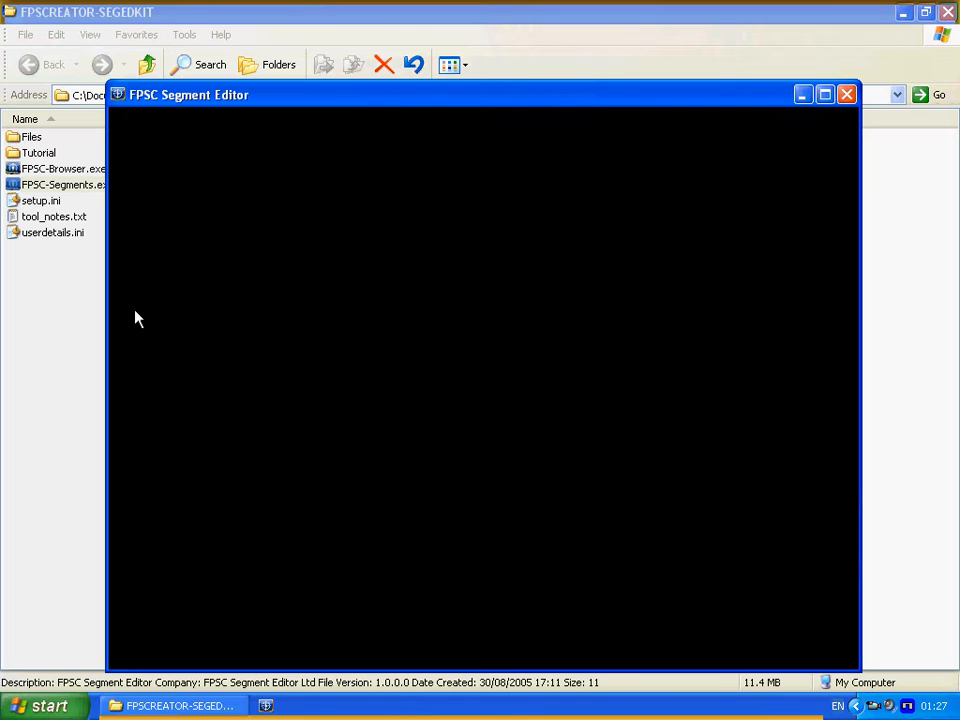
{"action": "mouse_move", "coordinate": [350, 234]}
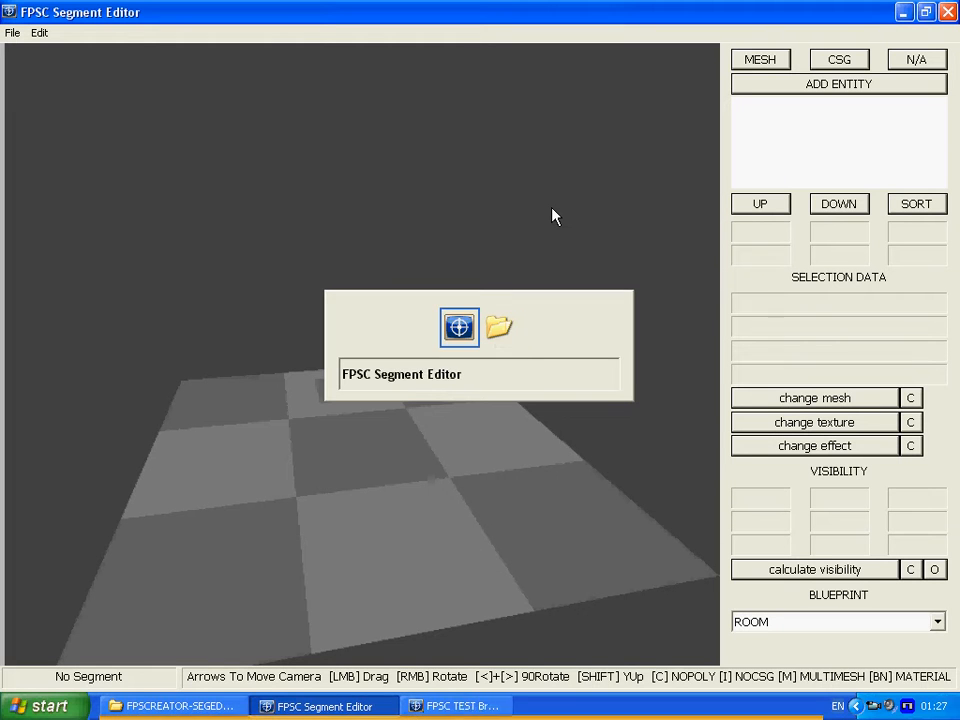
{"action": "left_click", "coordinate": [475, 706]}
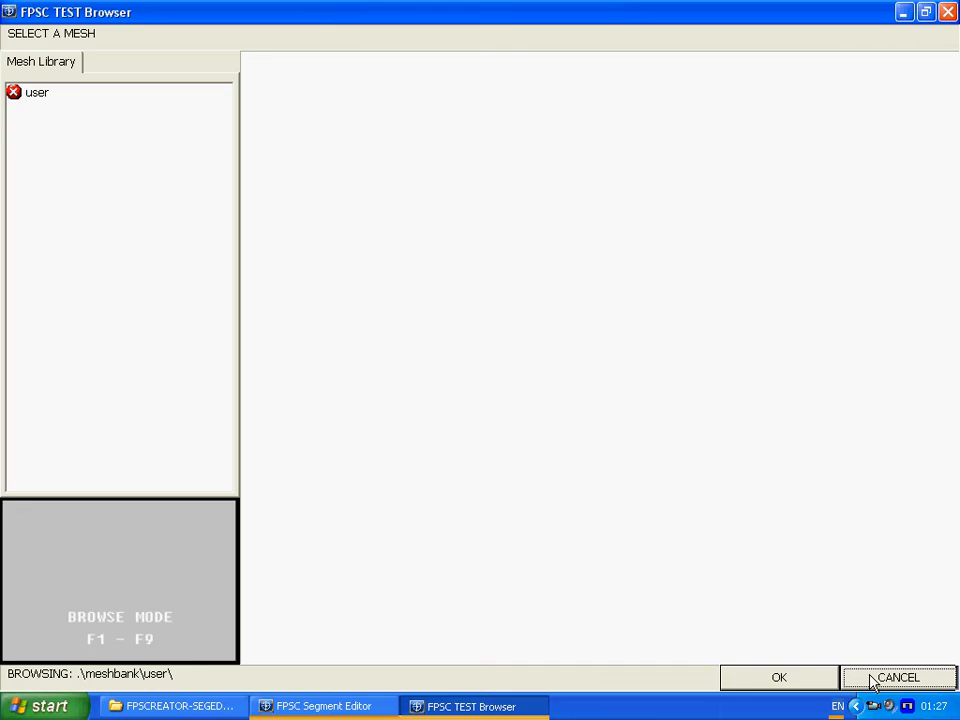
Pick wall_a.x from user > rooms > myroom in the Mesh Library and confirm it
{"action": "left_click", "coordinate": [898, 677]}
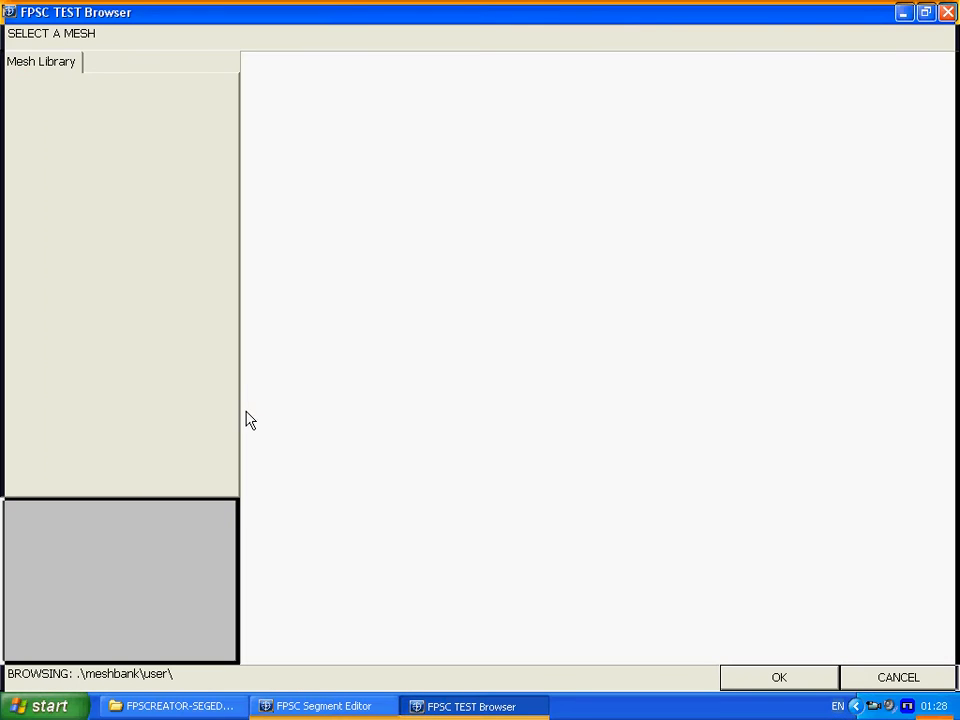
{"action": "left_click", "coordinate": [42, 62]}
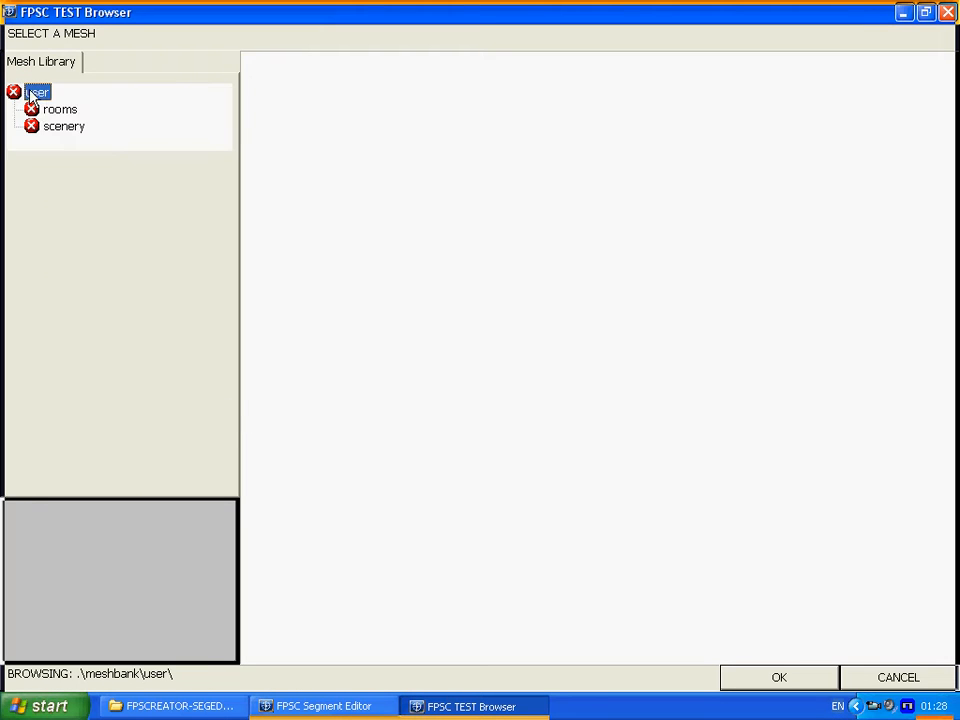
{"action": "left_click", "coordinate": [58, 109]}
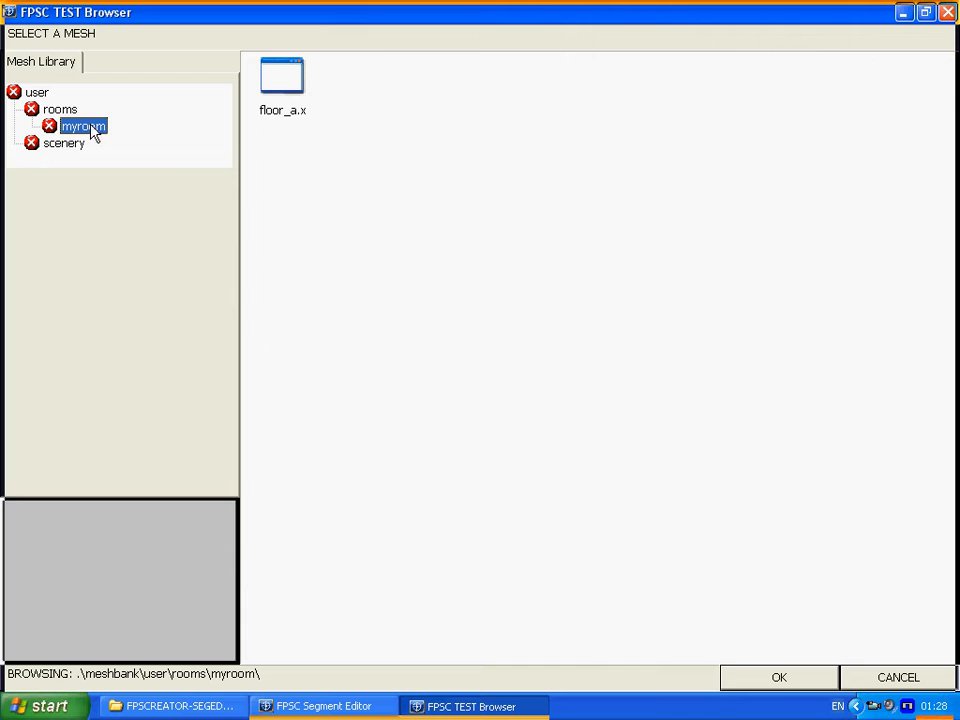
{"action": "left_click", "coordinate": [370, 78]}
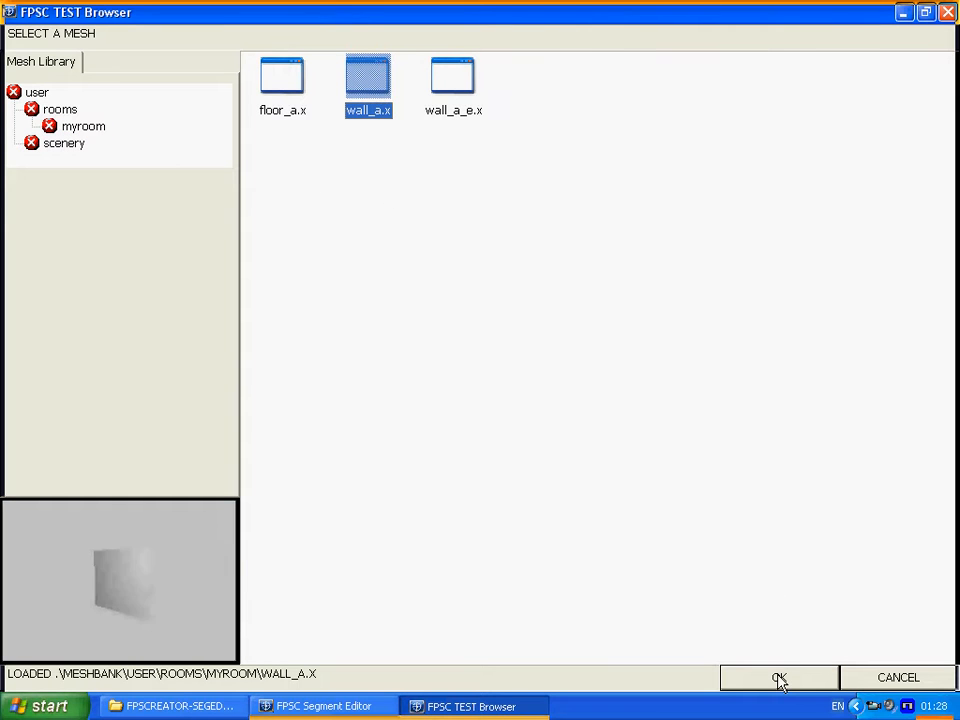
{"action": "left_click", "coordinate": [778, 677]}
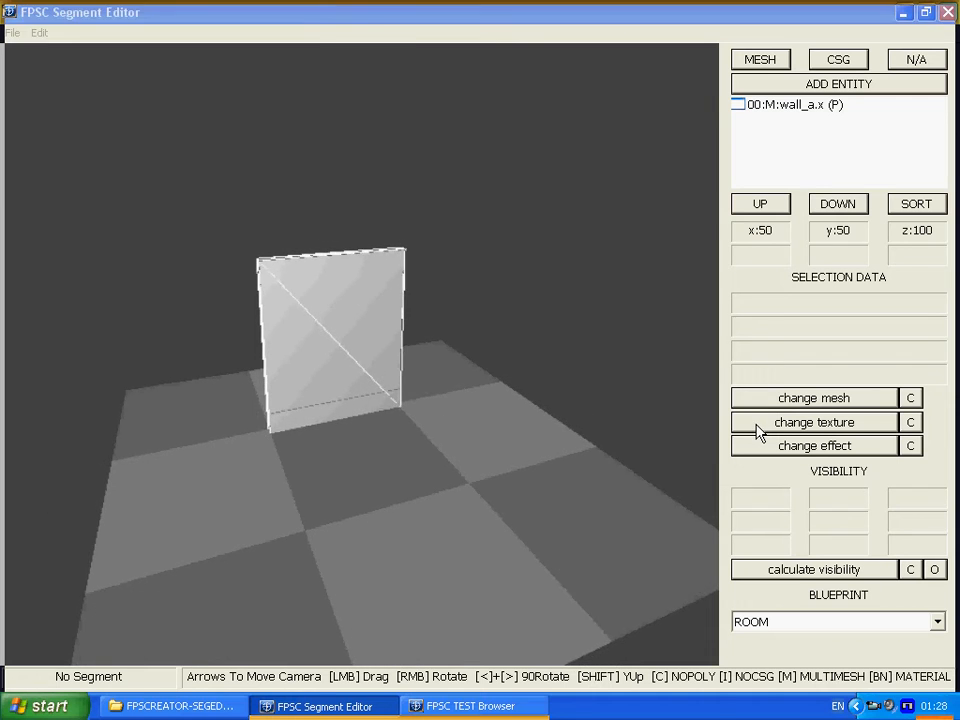
Select w_a_all_01_d2.tga from the myroom texture folder and confirm it for the wall
{"action": "left_click", "coordinate": [814, 422]}
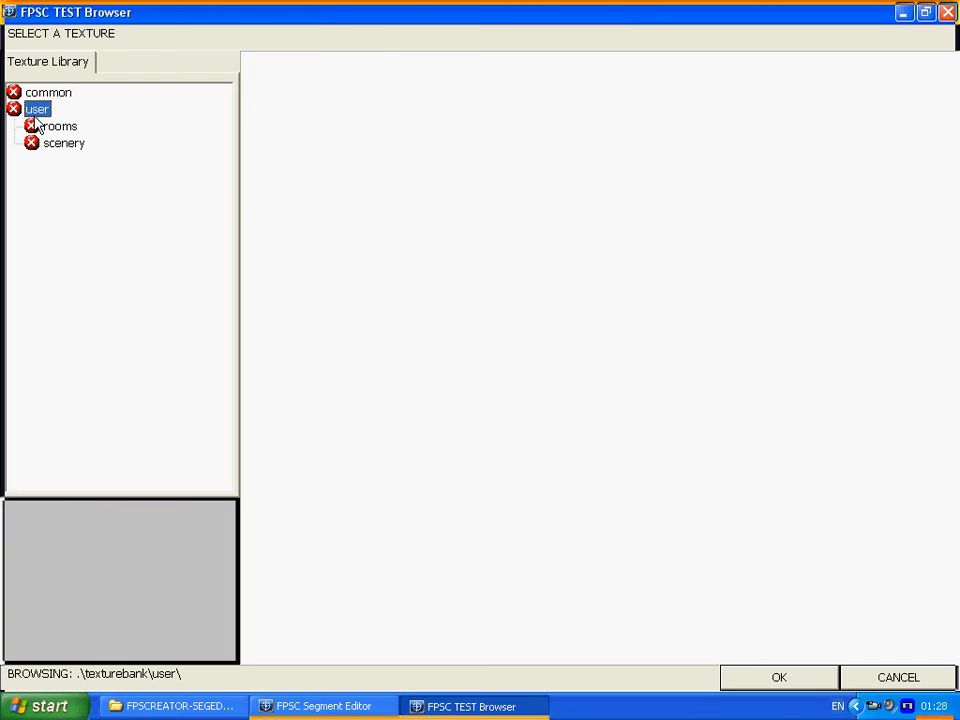
{"action": "left_click", "coordinate": [34, 126]}
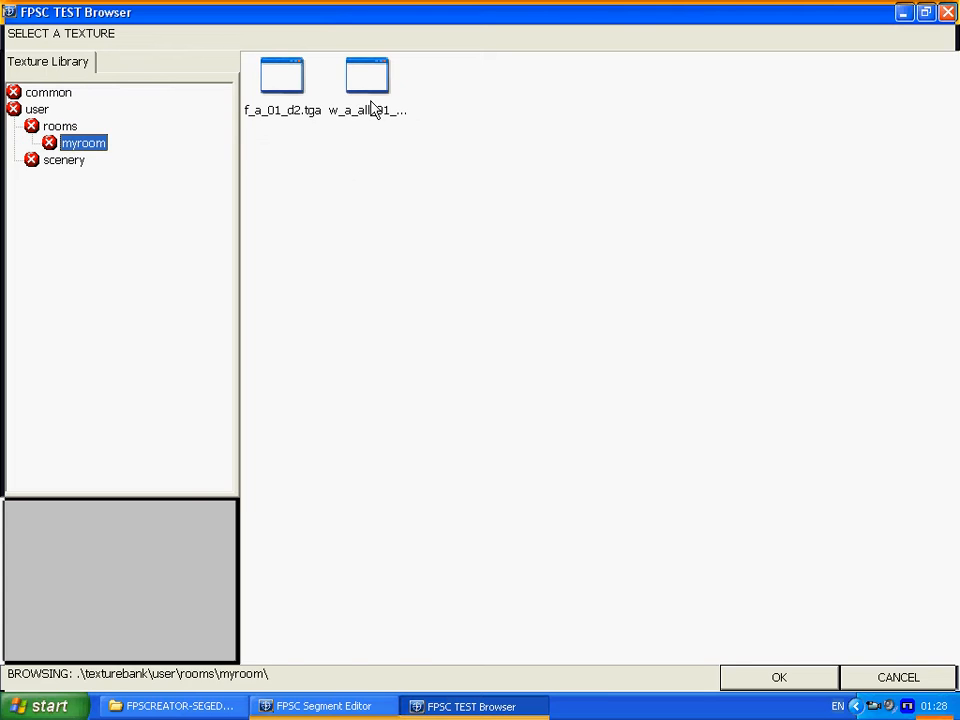
{"action": "left_click", "coordinate": [369, 72]}
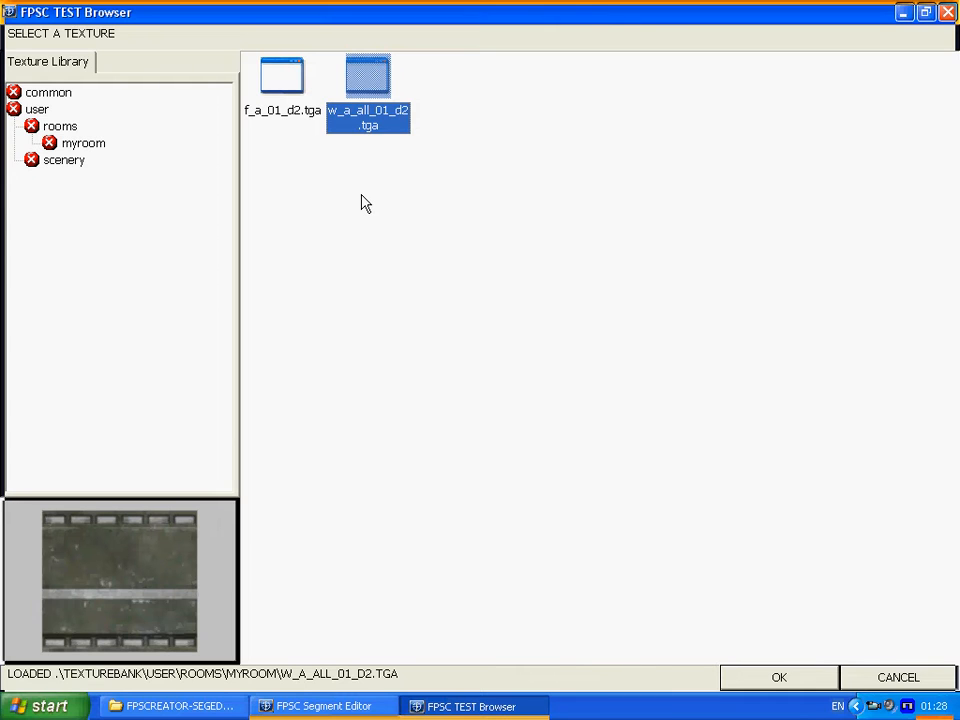
{"action": "mouse_move", "coordinate": [362, 194]}
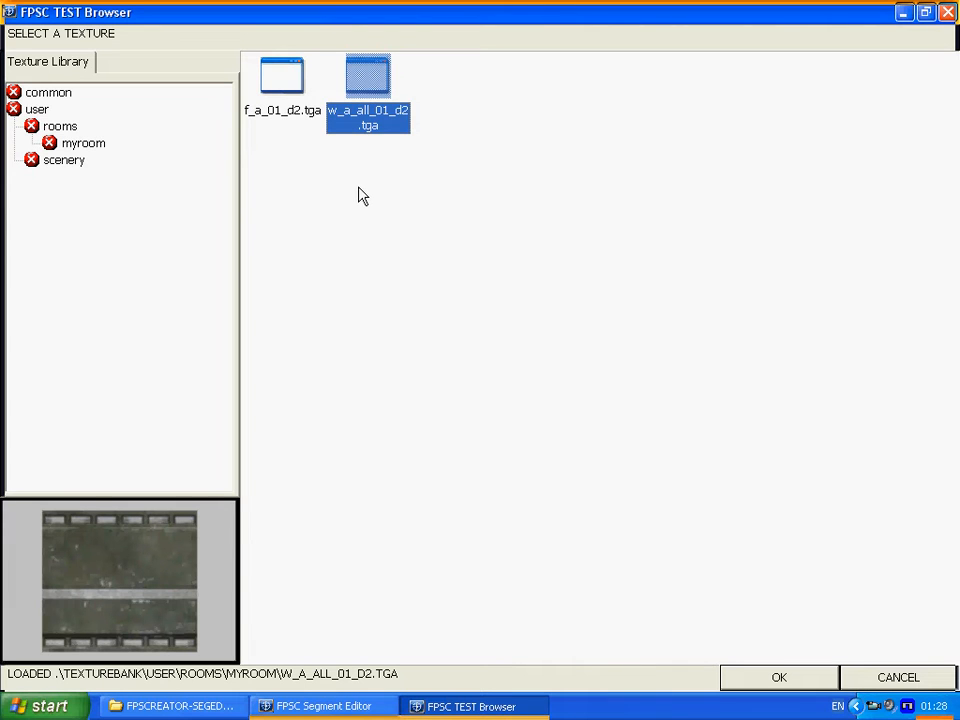
{"action": "mouse_move", "coordinate": [345, 222]}
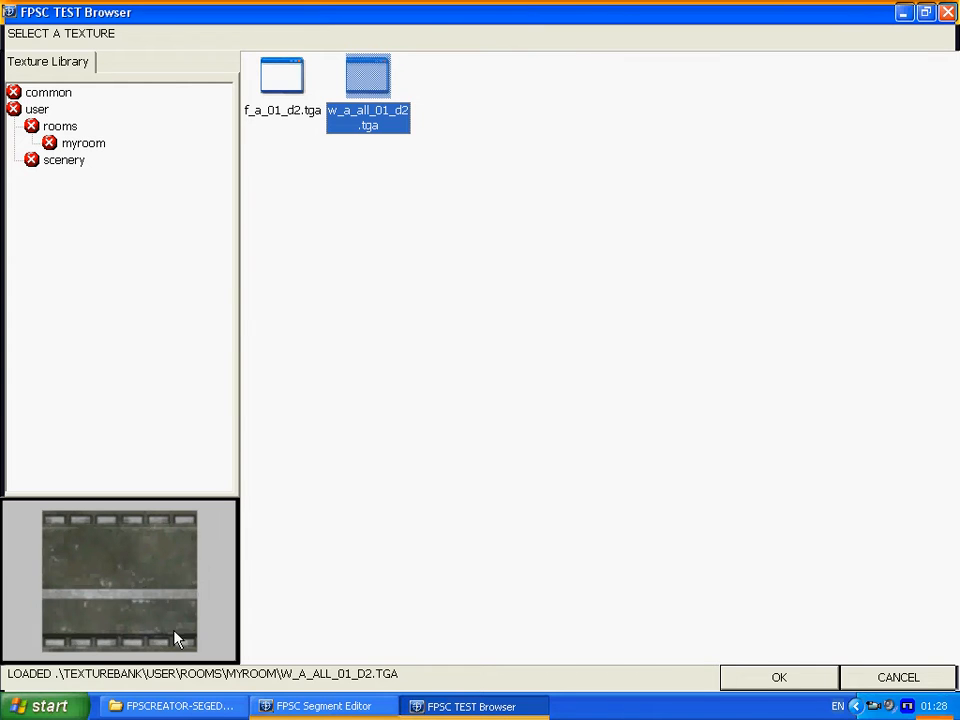
{"action": "mouse_move", "coordinate": [366, 226]}
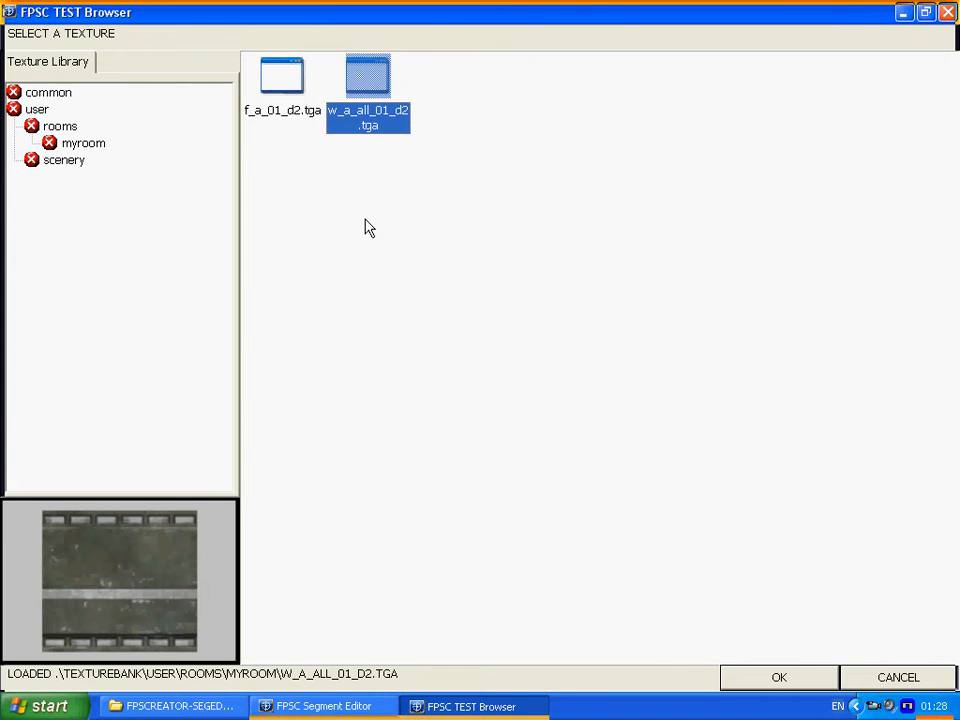
{"action": "mouse_move", "coordinate": [152, 624]}
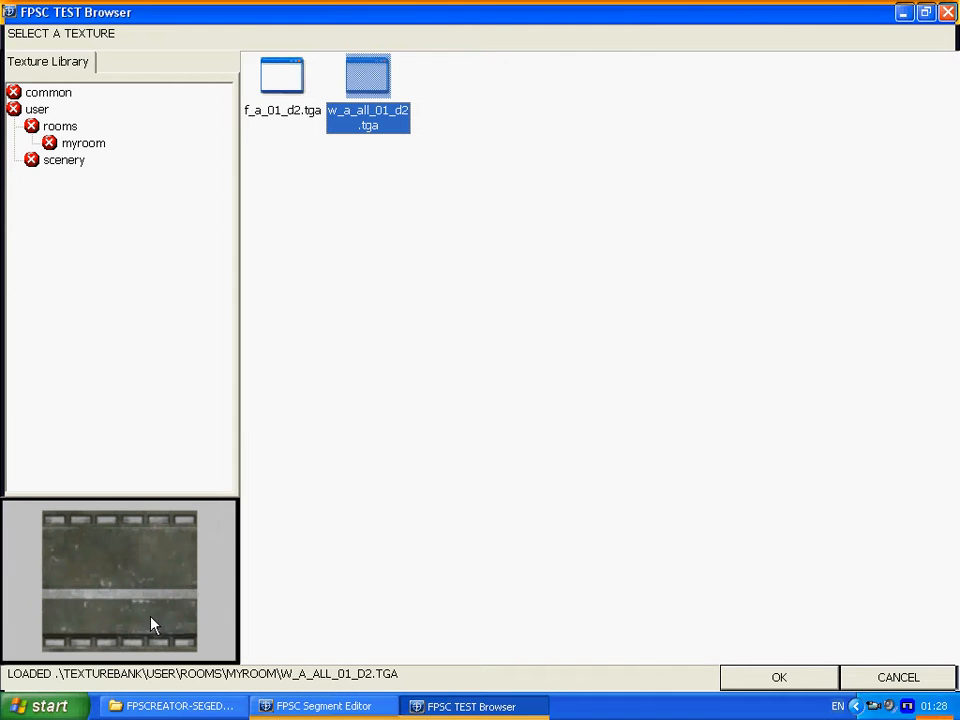
{"action": "mouse_move", "coordinate": [138, 578]}
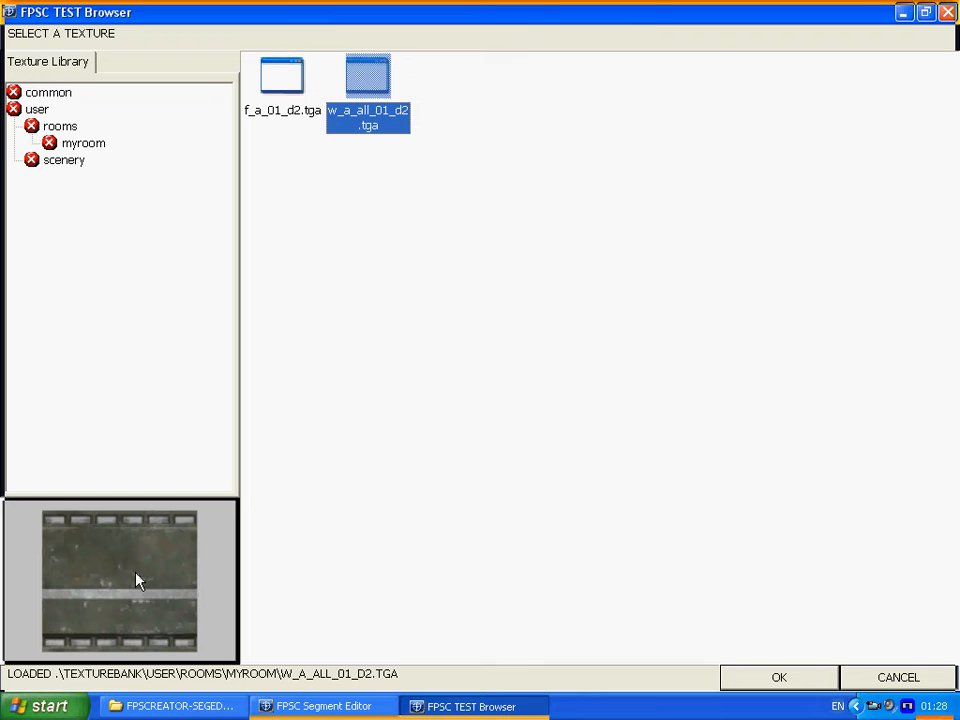
{"action": "mouse_move", "coordinate": [430, 153]}
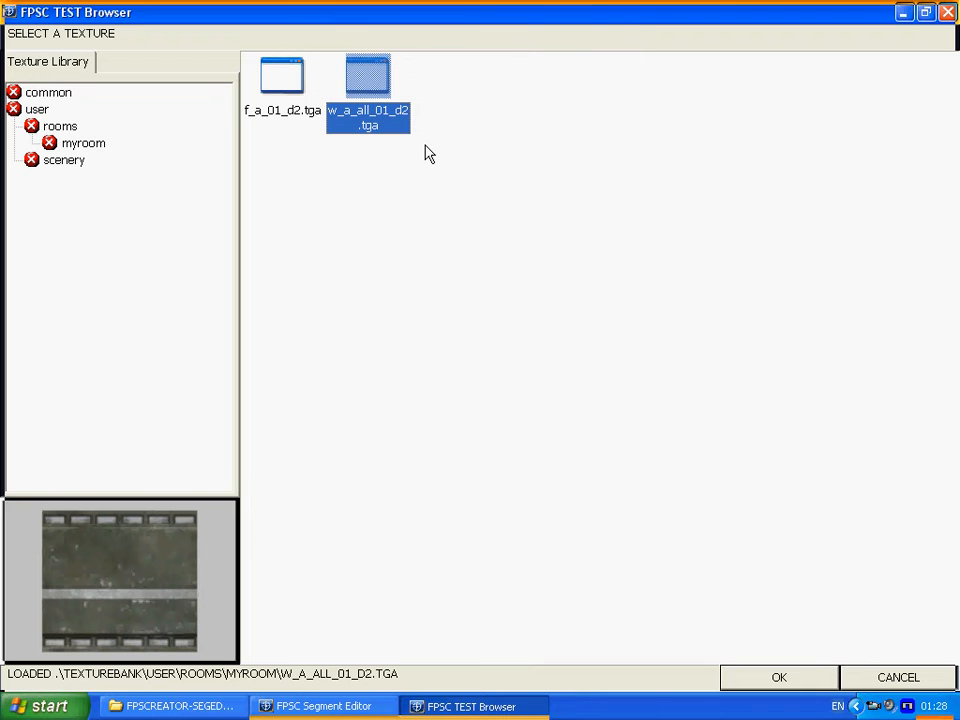
{"action": "mouse_move", "coordinate": [407, 143]}
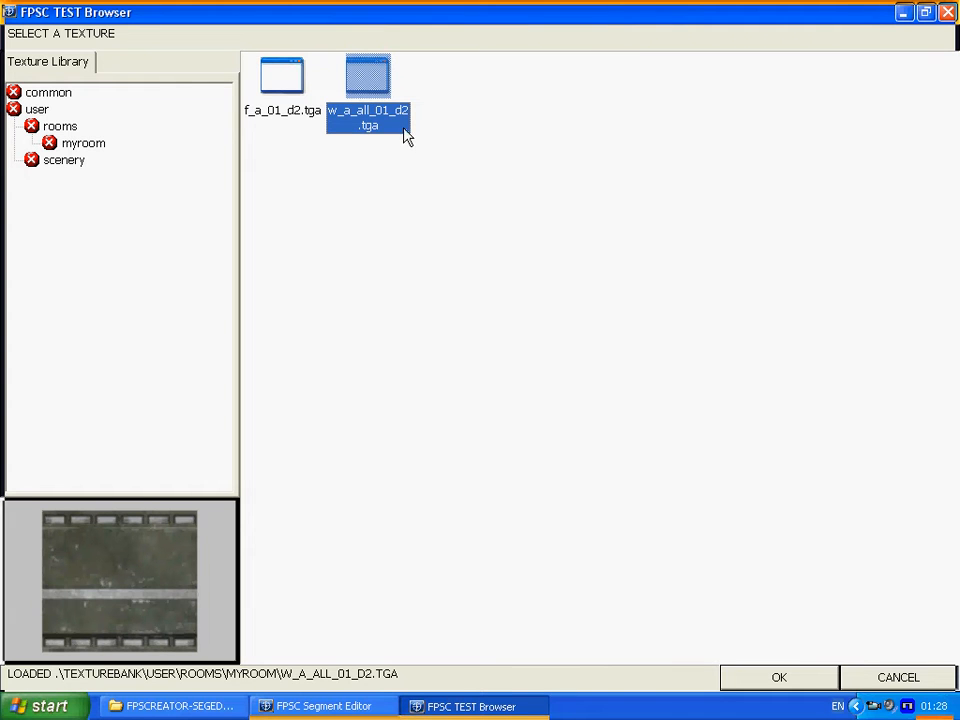
{"action": "mouse_move", "coordinate": [413, 164]}
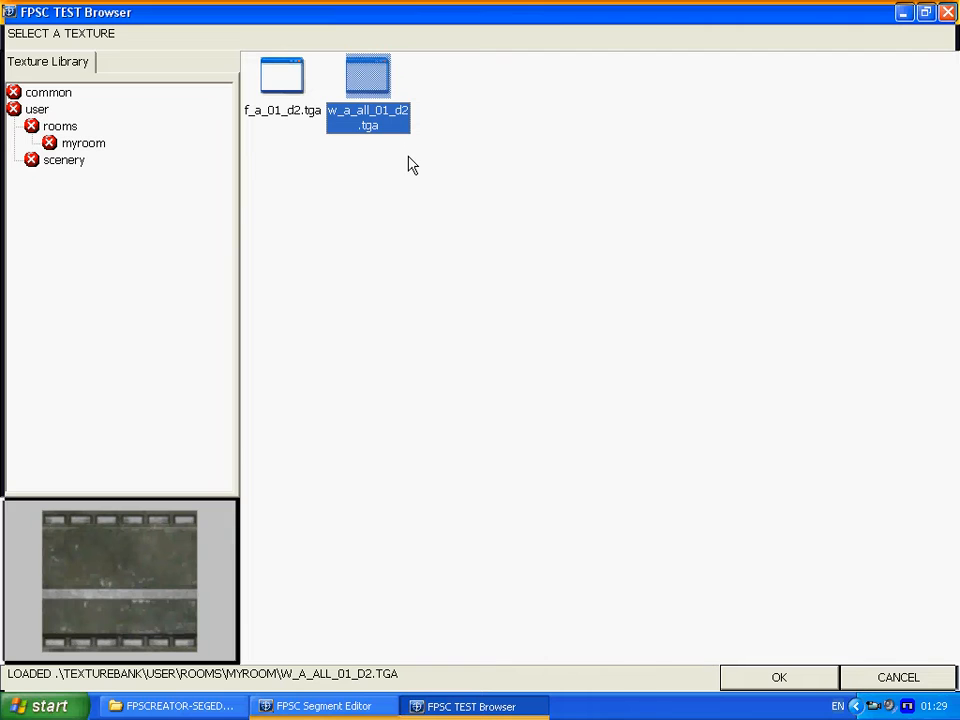
{"action": "mouse_move", "coordinate": [384, 180]}
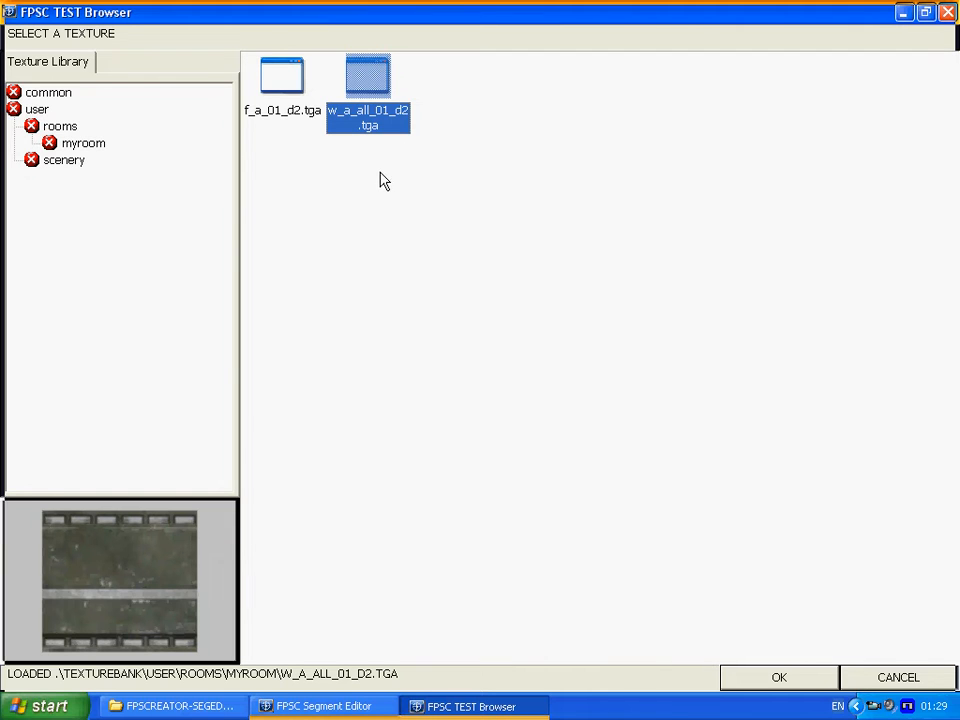
{"action": "mouse_move", "coordinate": [381, 186]}
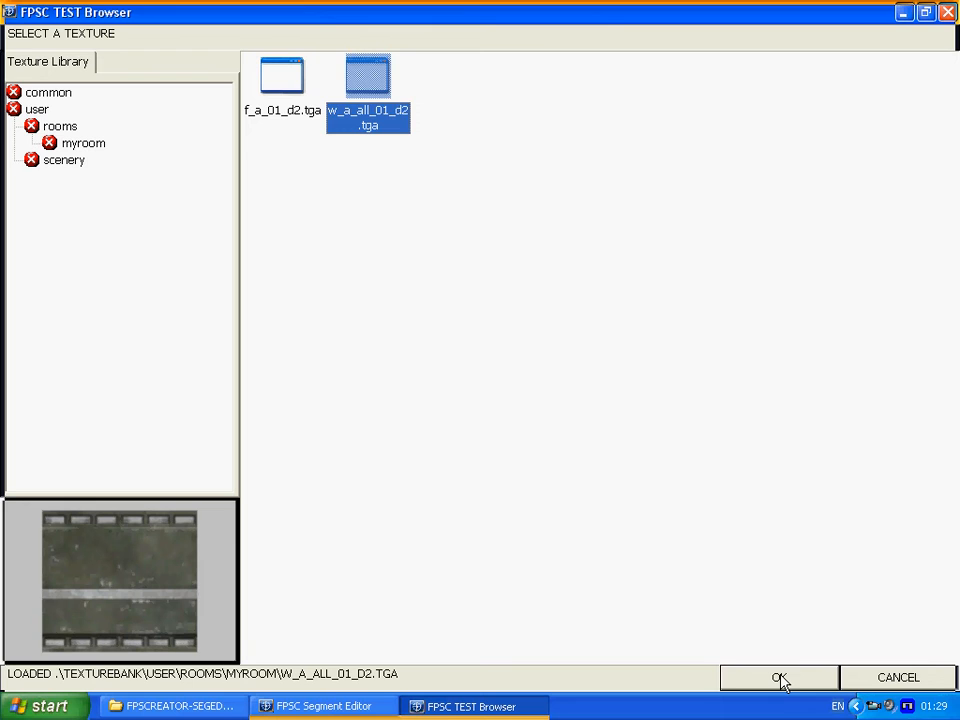
{"action": "left_click", "coordinate": [782, 677]}
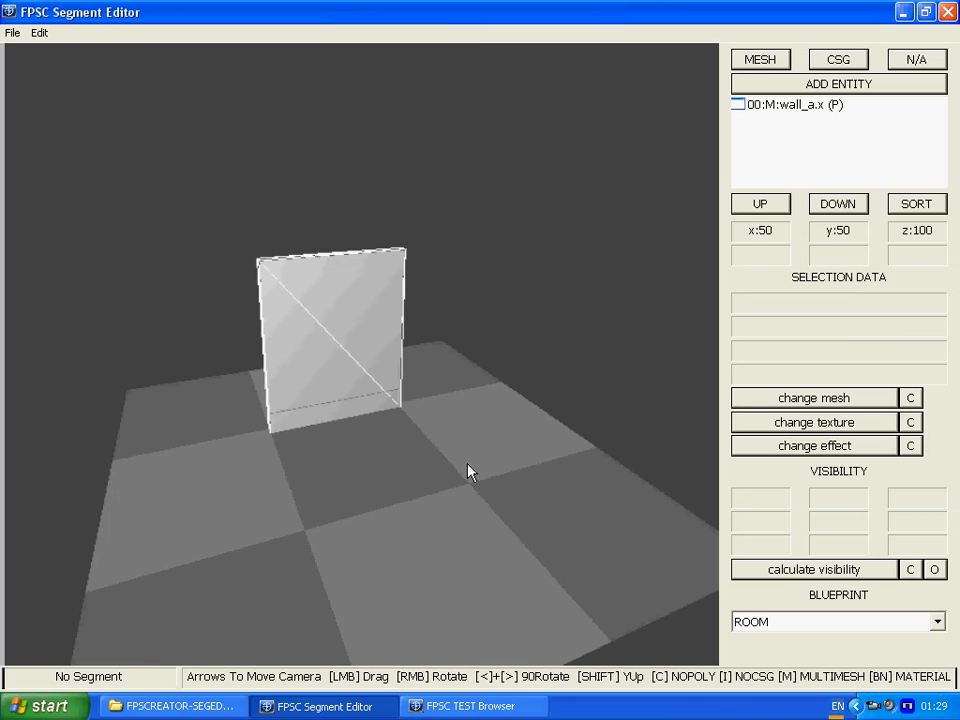
Inspect the wall rendering with the w_a_all_01_d2 texture and begin changing its effect
{"action": "left_click", "coordinate": [814, 422]}
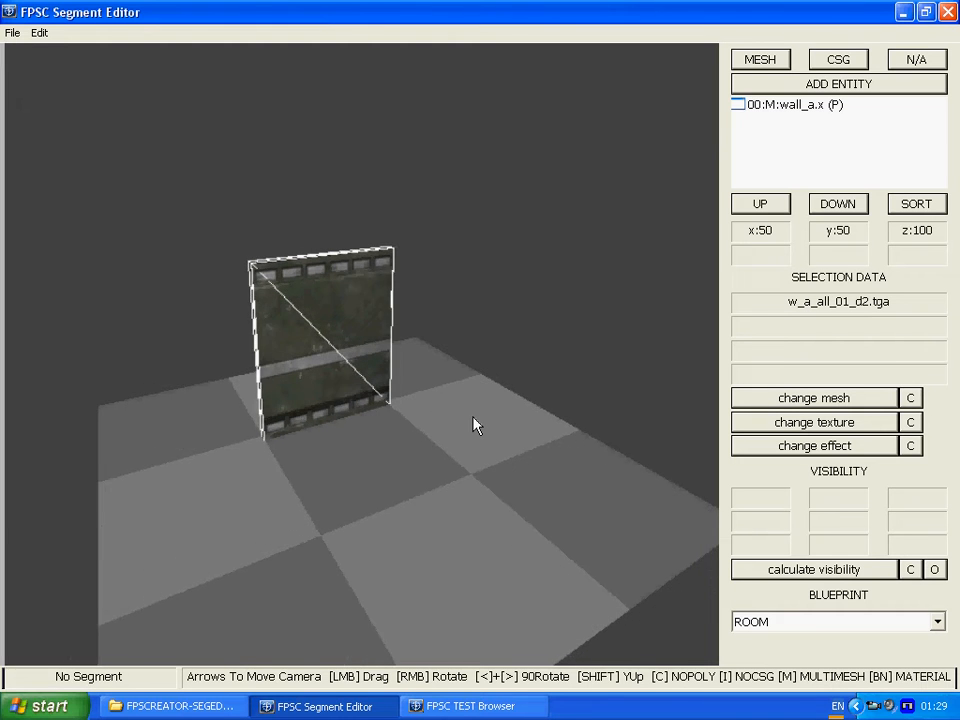
{"action": "left_click_drag", "start_coordinate": [475, 425], "coordinate": [485, 420]}
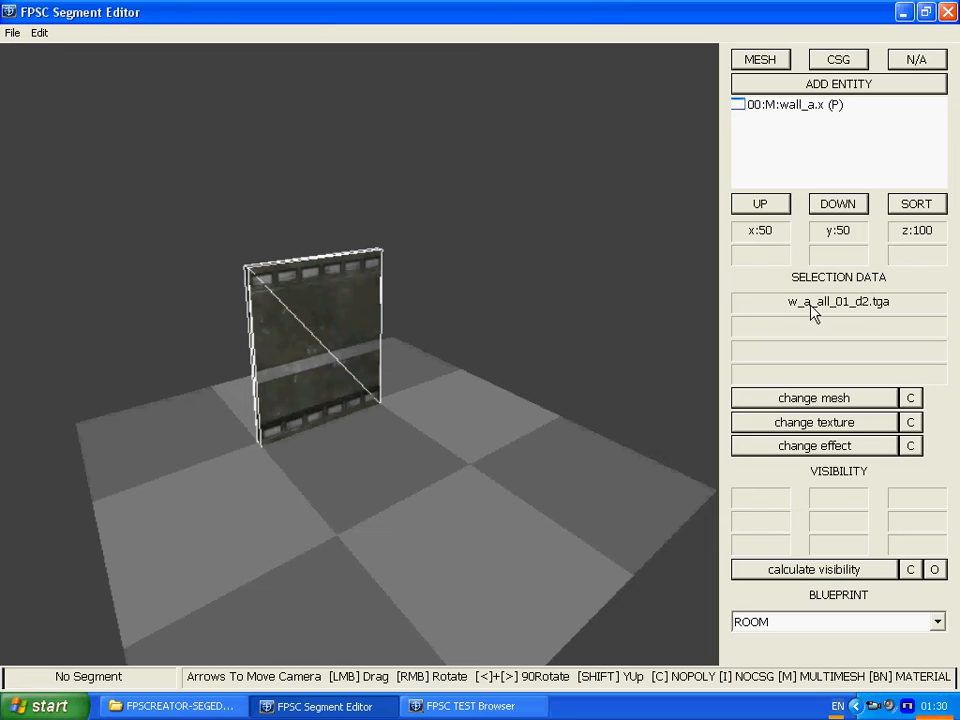
{"action": "mouse_move", "coordinate": [432, 303]}
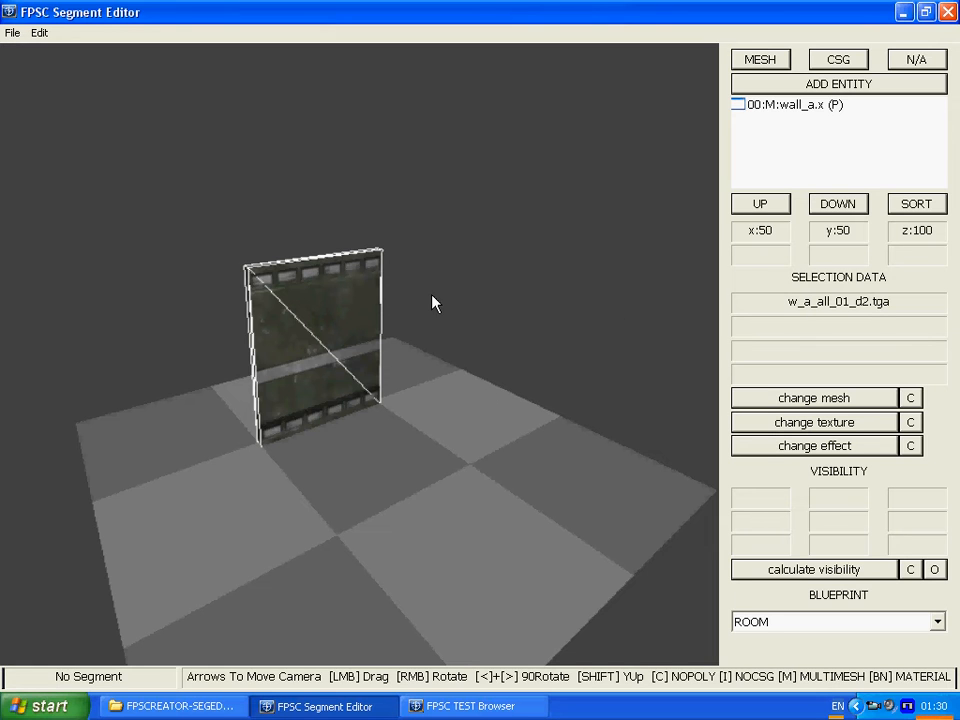
{"action": "mouse_move", "coordinate": [552, 249]}
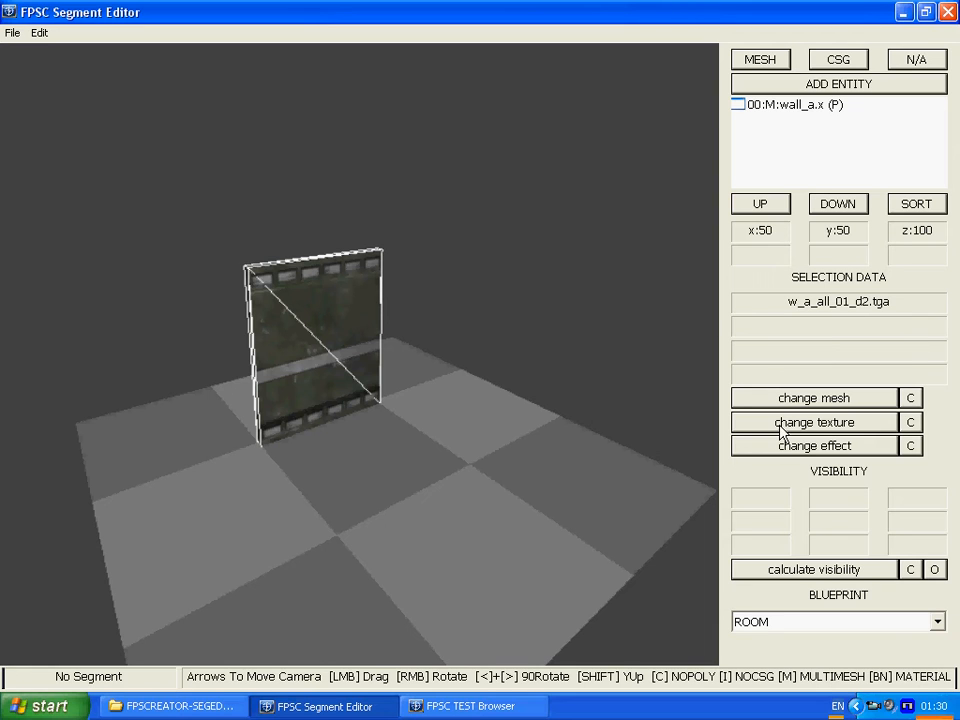
{"action": "mouse_move", "coordinate": [805, 470]}
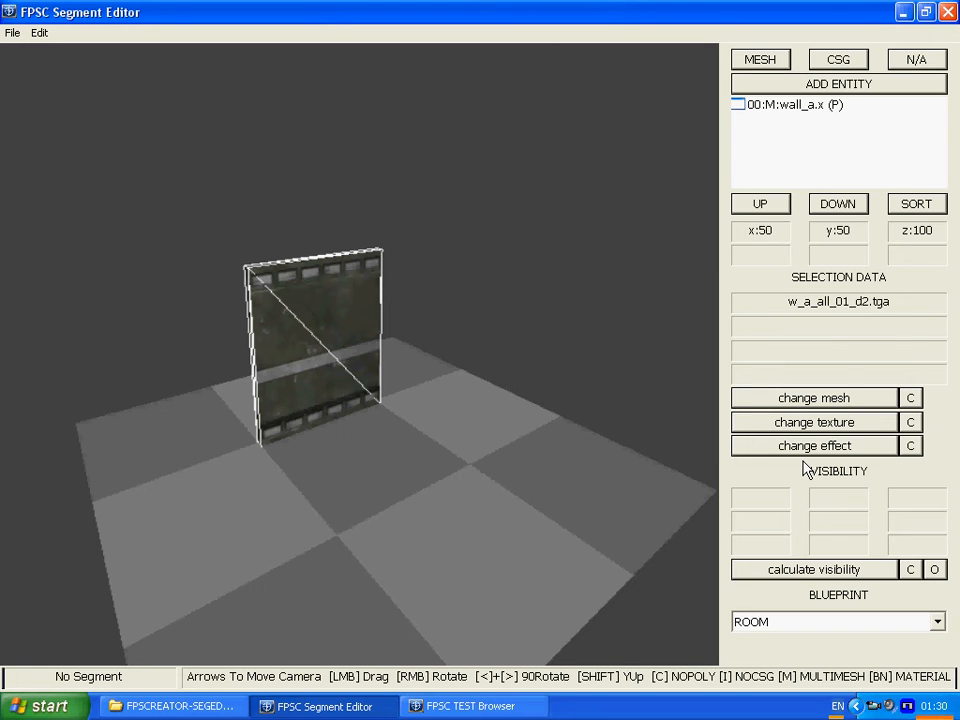
{"action": "left_click", "coordinate": [814, 445]}
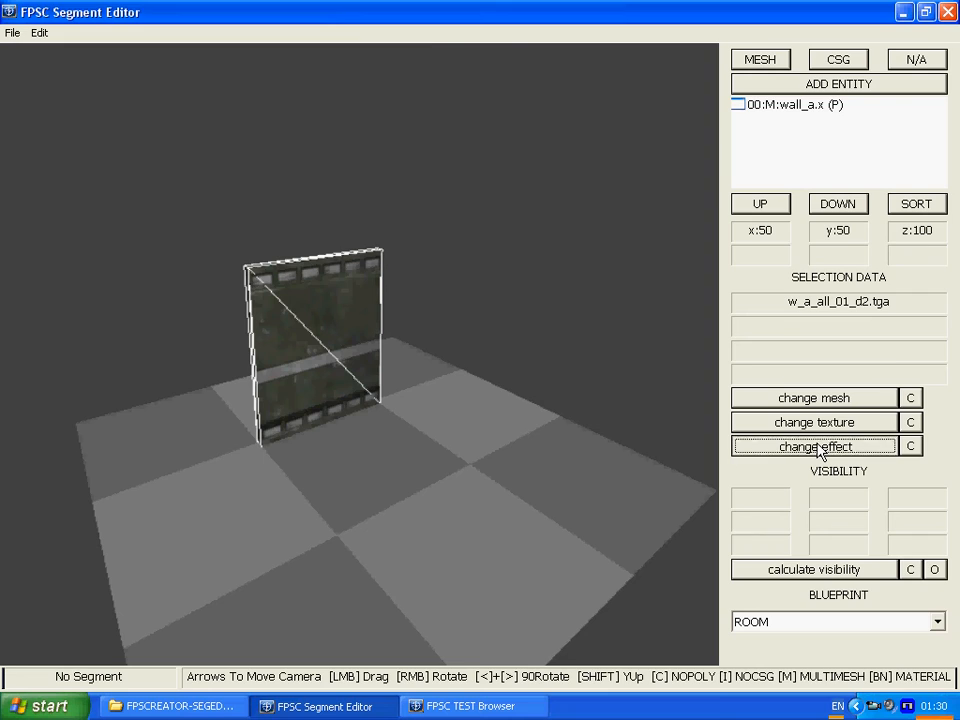
Choose bumpent.fx from the bumpent folder in the FX Effect Library and confirm
{"action": "left_click", "coordinate": [814, 446]}
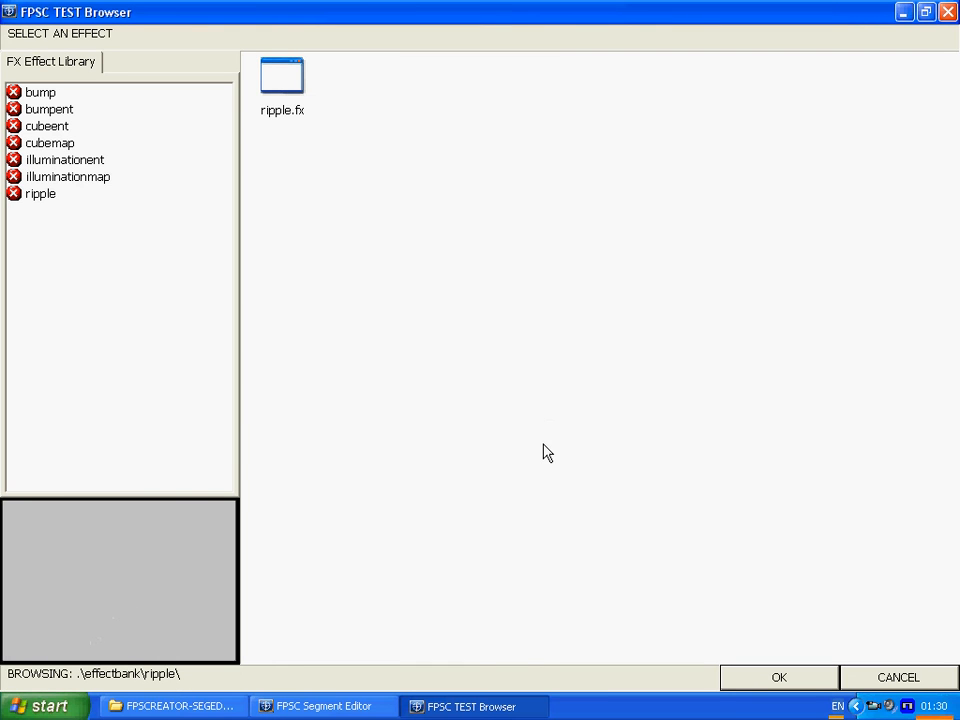
{"action": "mouse_move", "coordinate": [113, 167]}
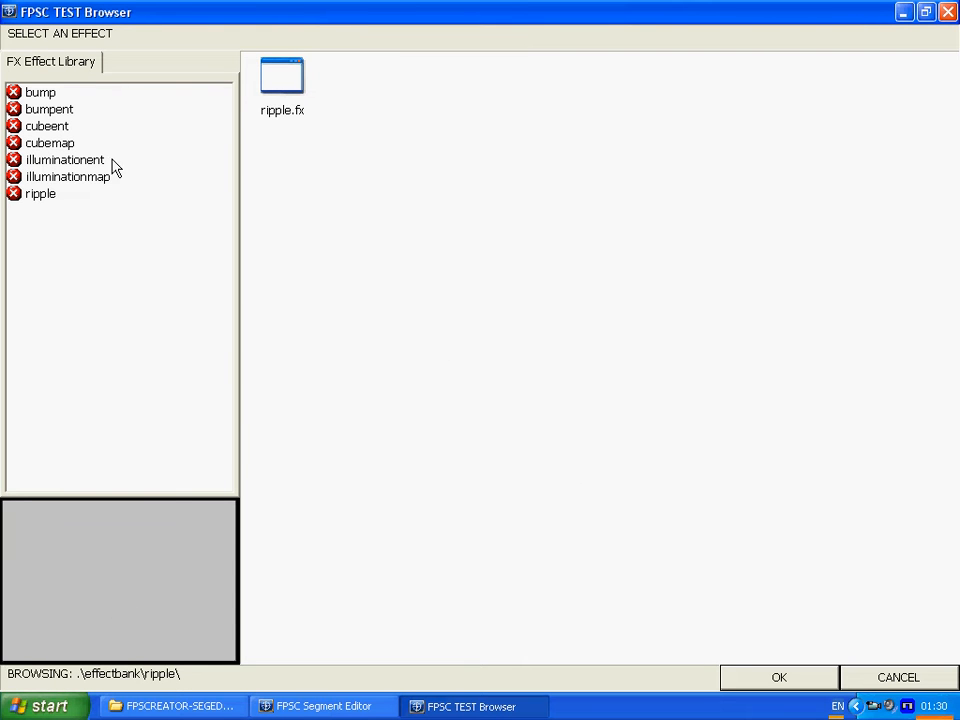
{"action": "mouse_move", "coordinate": [72, 208]}
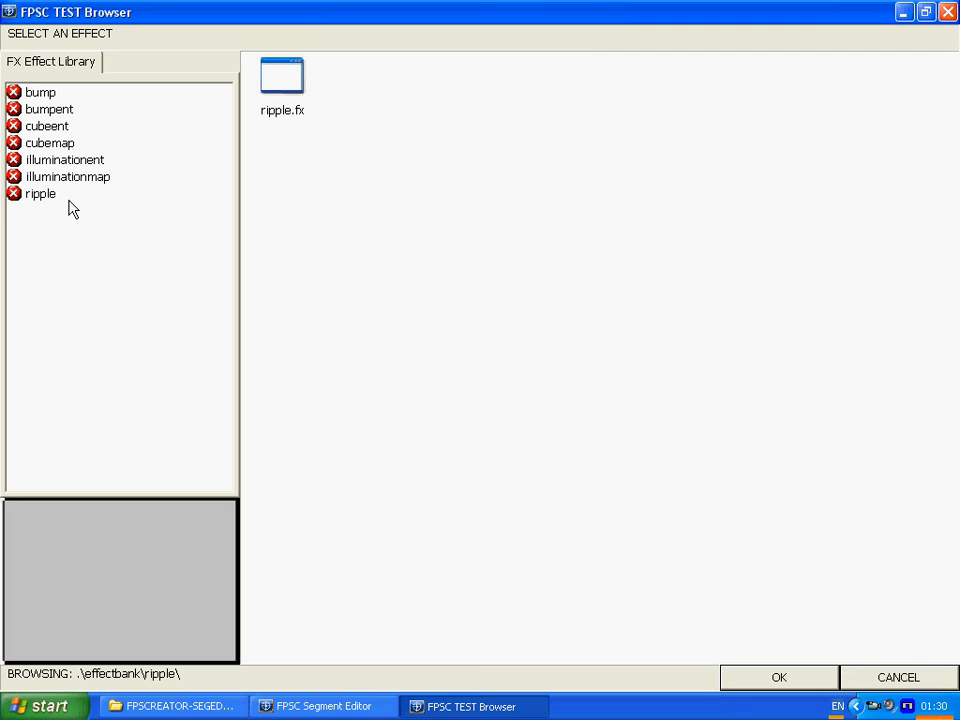
{"action": "mouse_move", "coordinate": [55, 120]}
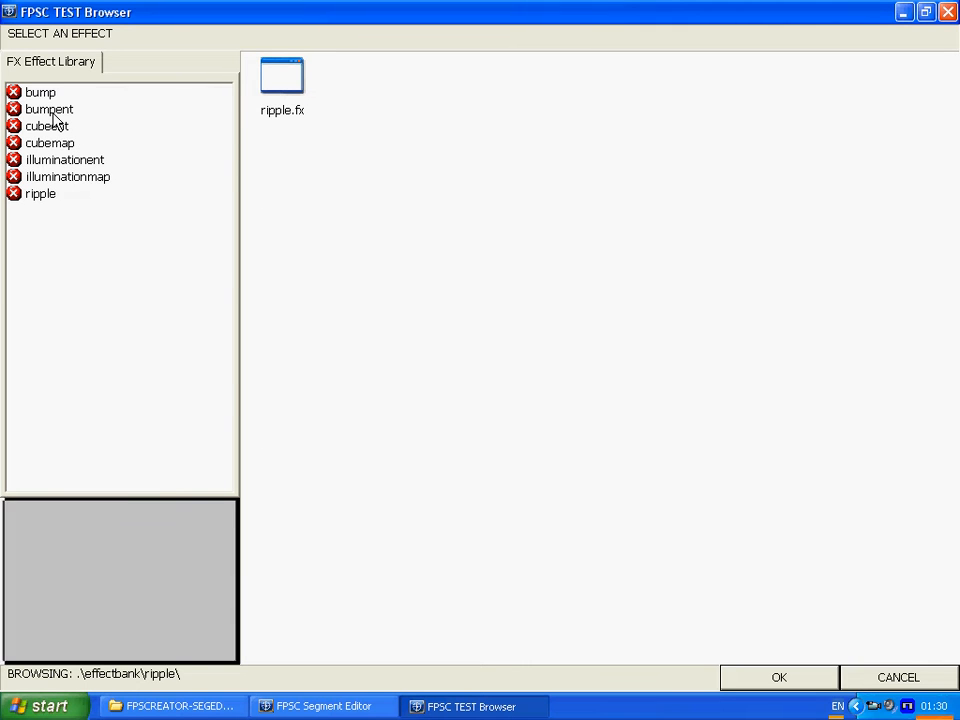
{"action": "left_click", "coordinate": [50, 108]}
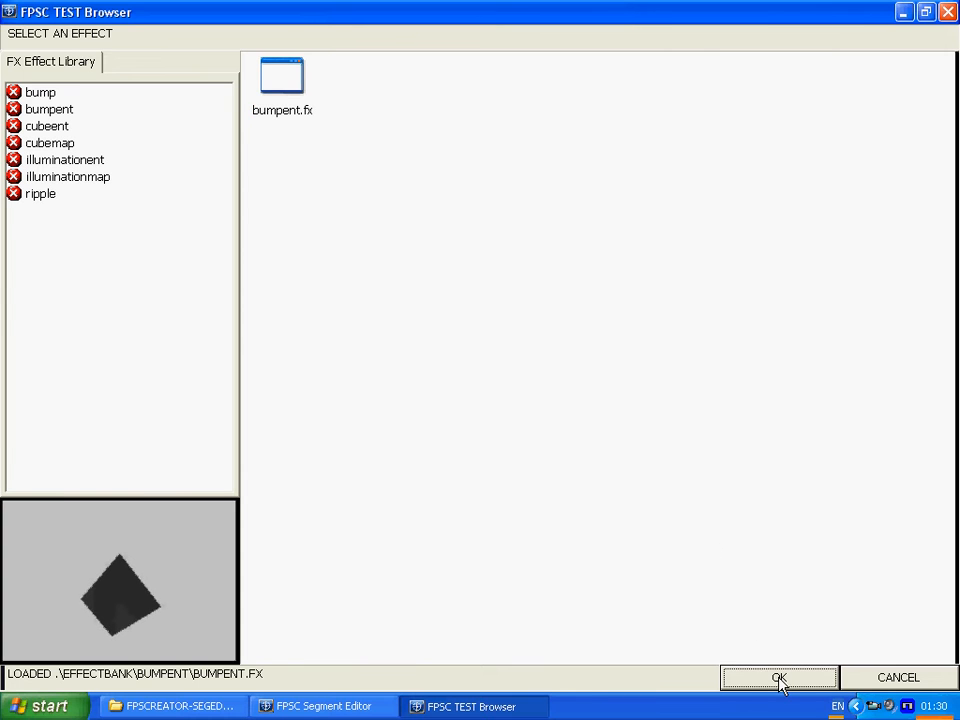
{"action": "left_click", "coordinate": [779, 677]}
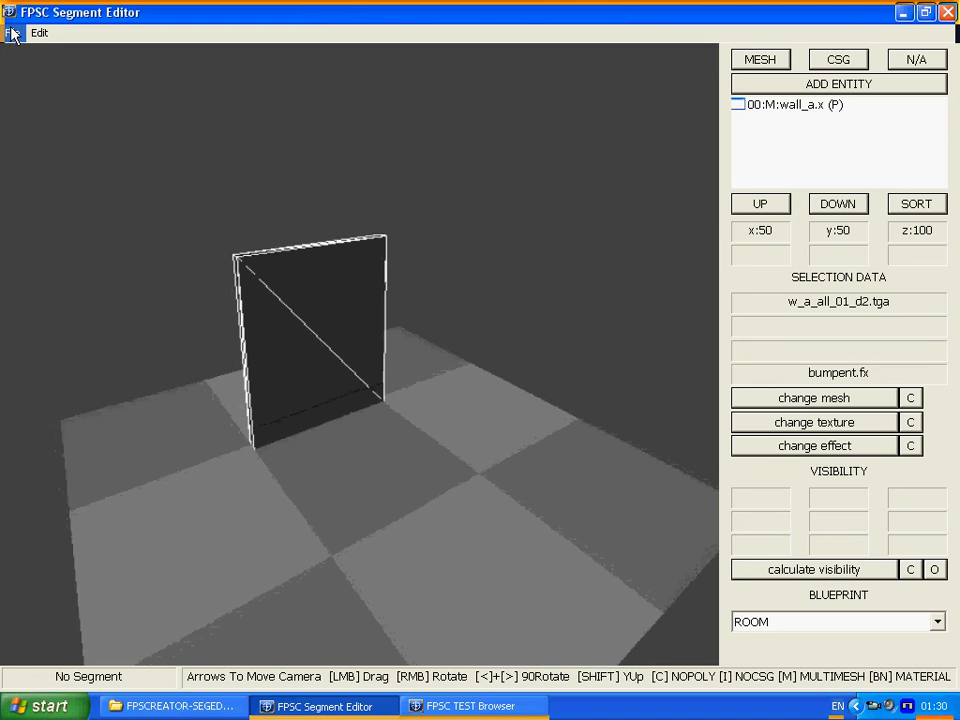
Save the segment as mytemp.fps in the user segments folder via Save Segment As
{"action": "left_click", "coordinate": [12, 39]}
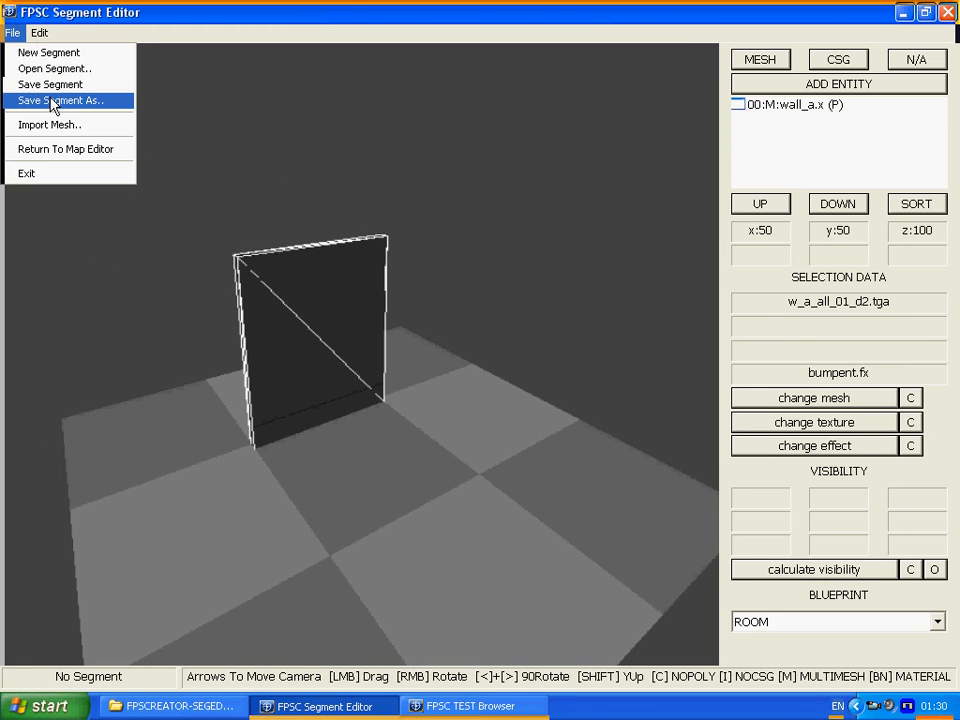
{"action": "left_click", "coordinate": [62, 100]}
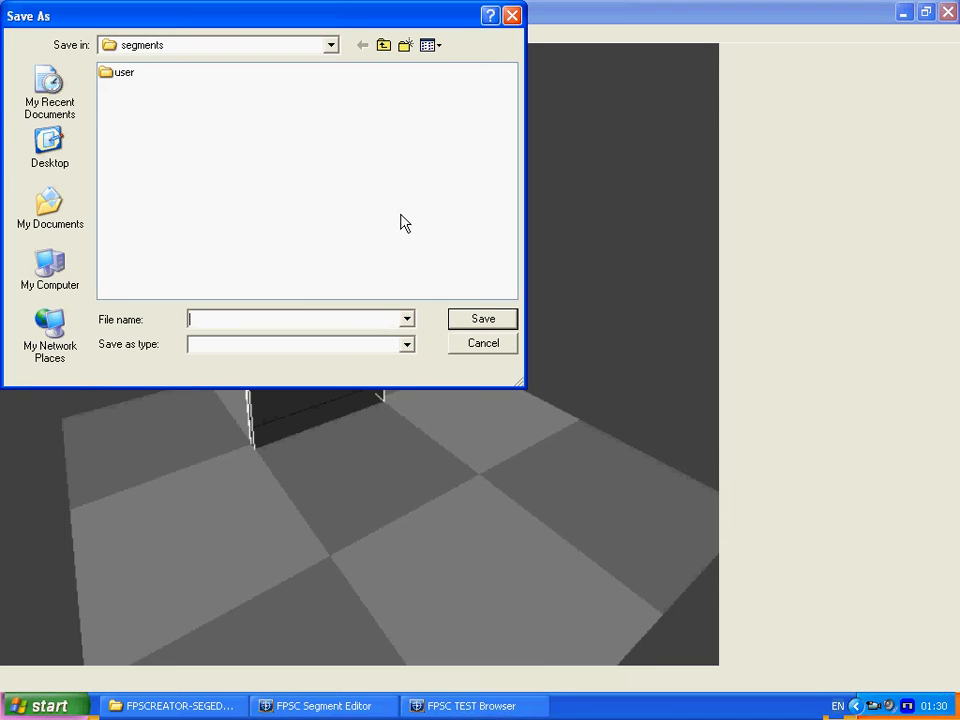
{"action": "double_click", "coordinate": [122, 72]}
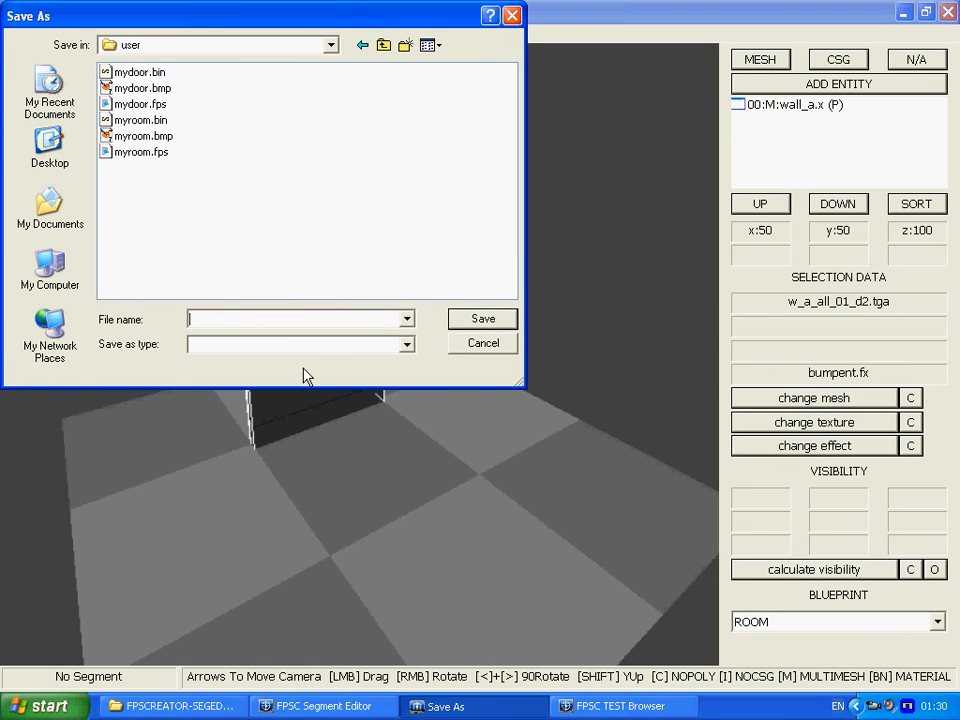
{"action": "type", "text": "mytem"}
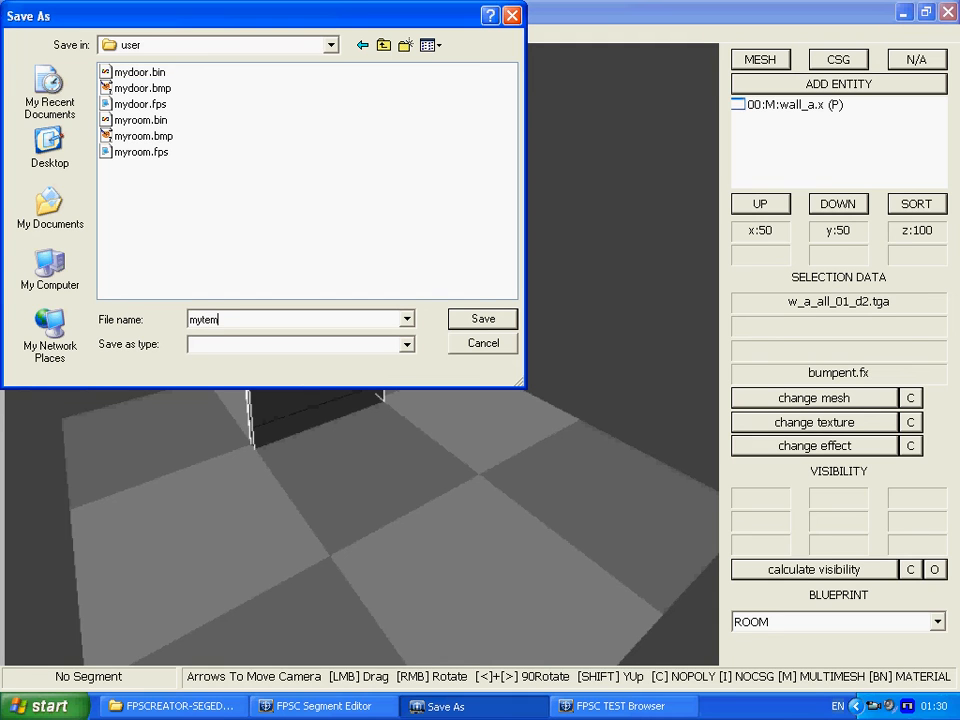
{"action": "type", "text": "p.fps"}
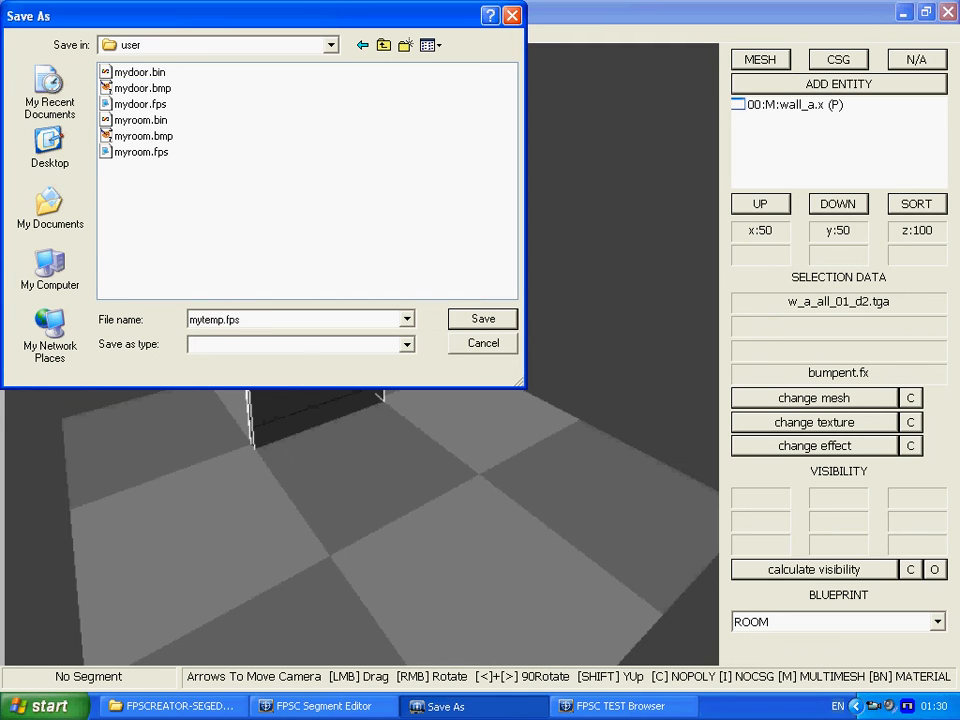
{"action": "left_click", "coordinate": [482, 318]}
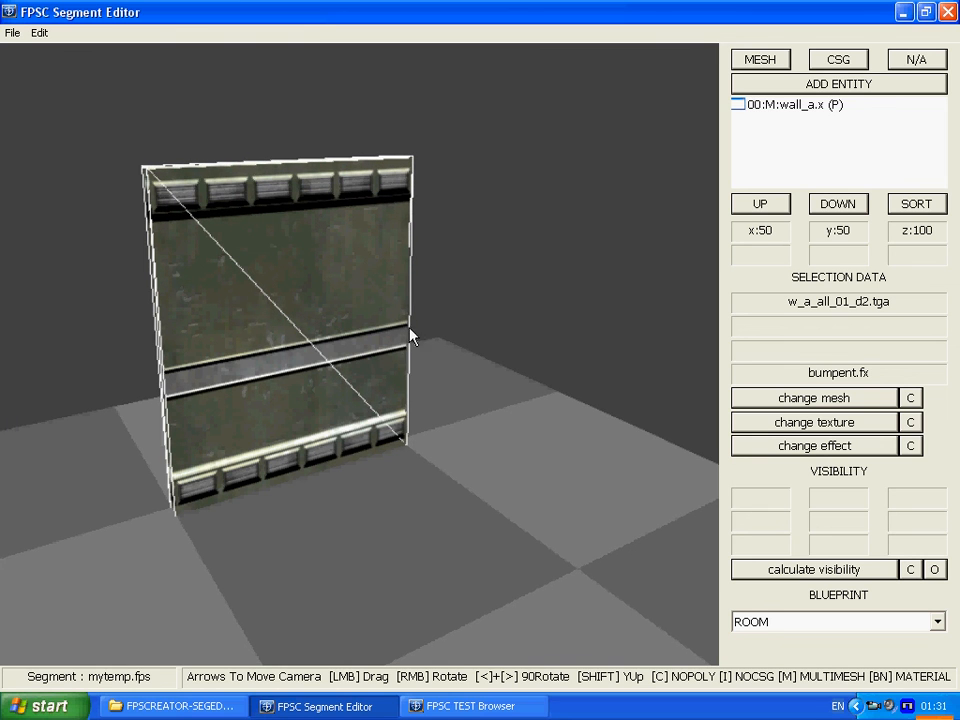
{"action": "mouse_move", "coordinate": [176, 402]}
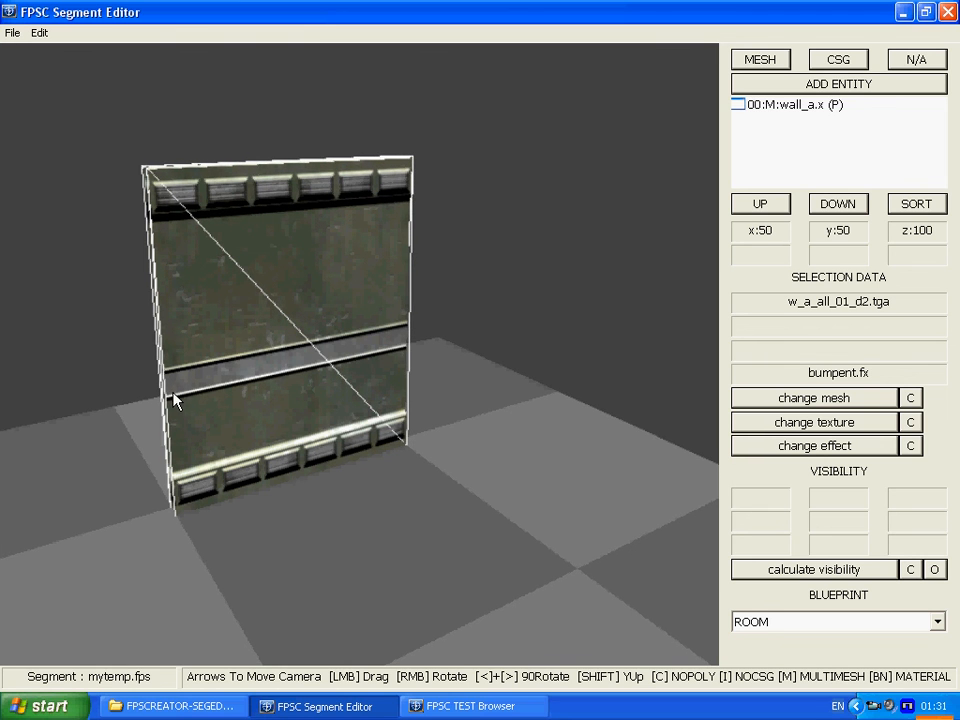